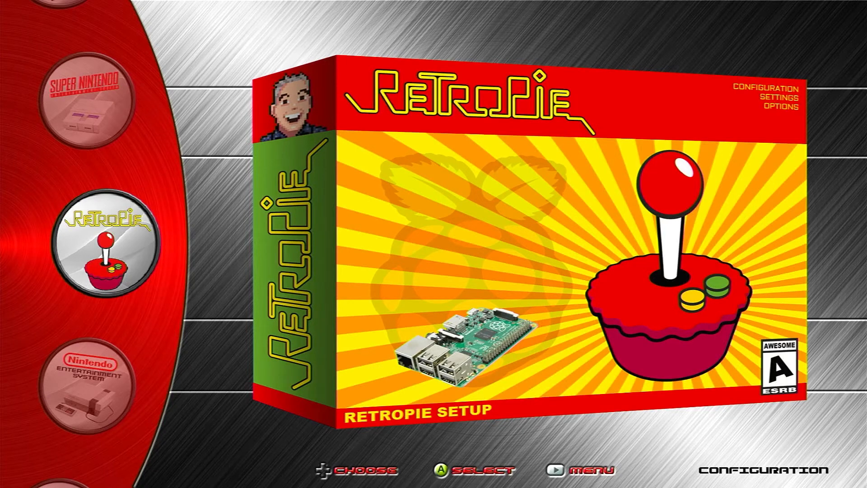
- Scroll EmulationStation's system carousel past MAME to Commodore 64 and select it
scroll(down, 3)
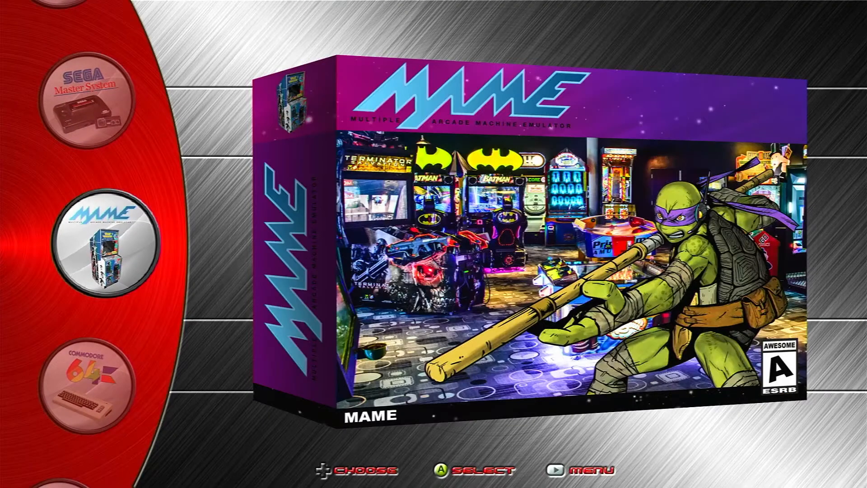
scroll(down, 3)
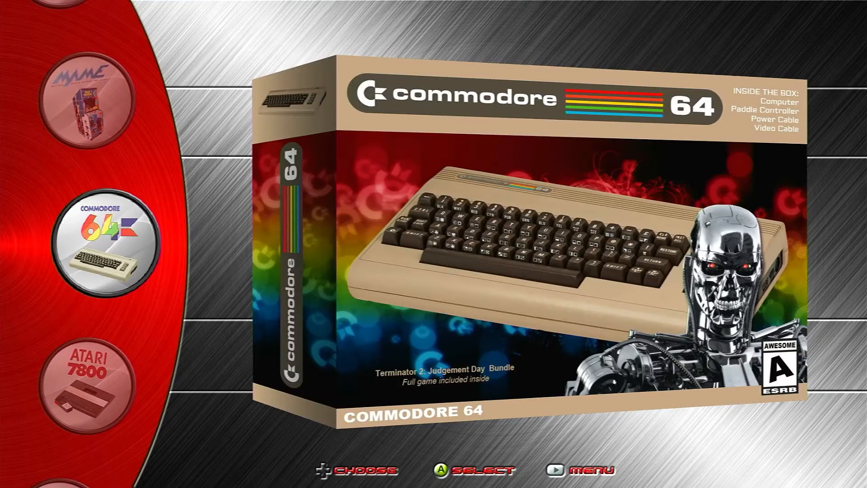
click(457, 472)
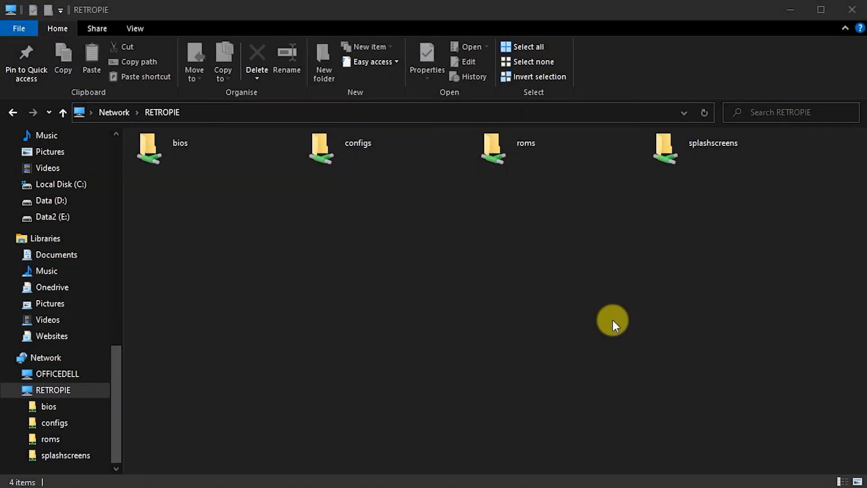
mouse_move(504, 185)
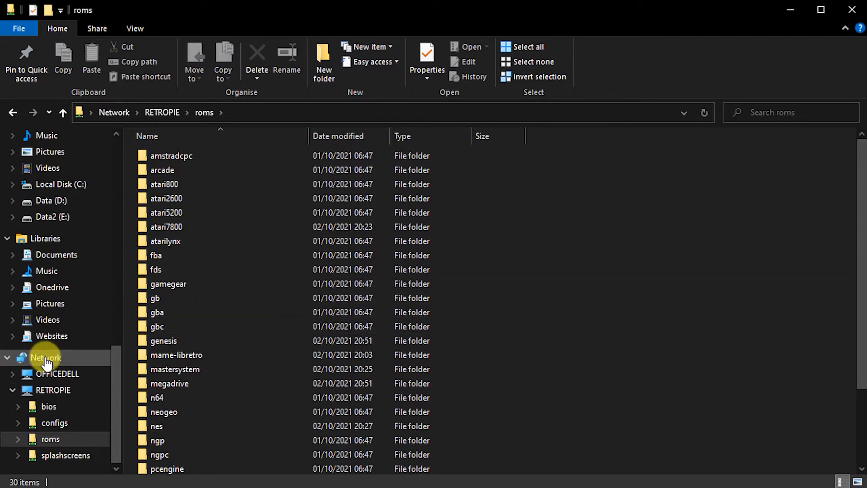
- Open the roms folder on the RETROPIE share to list its system subfolders
click(53, 390)
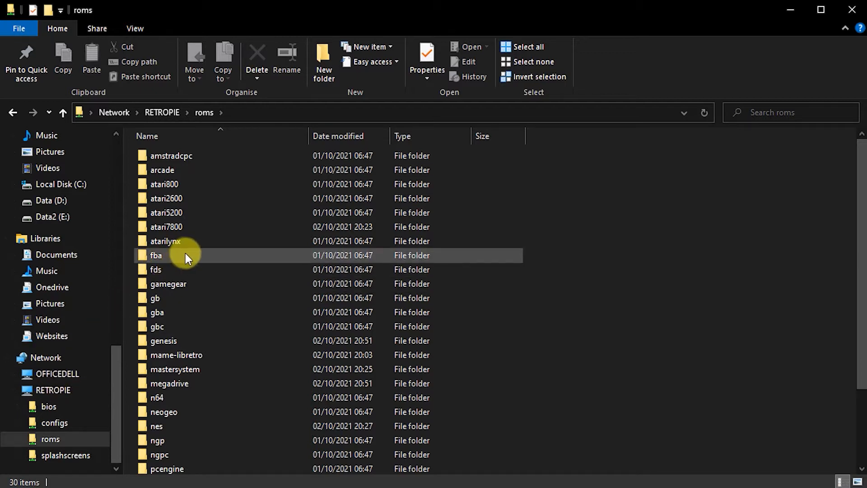
mouse_move(188, 255)
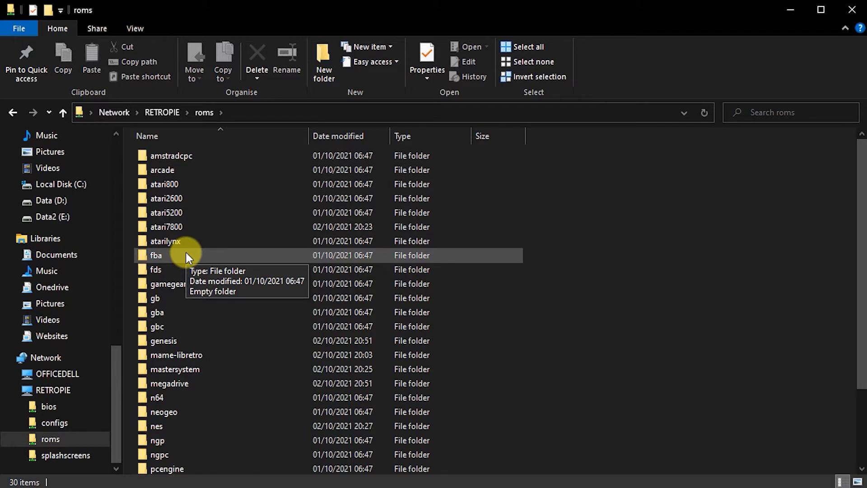
mouse_move(189, 259)
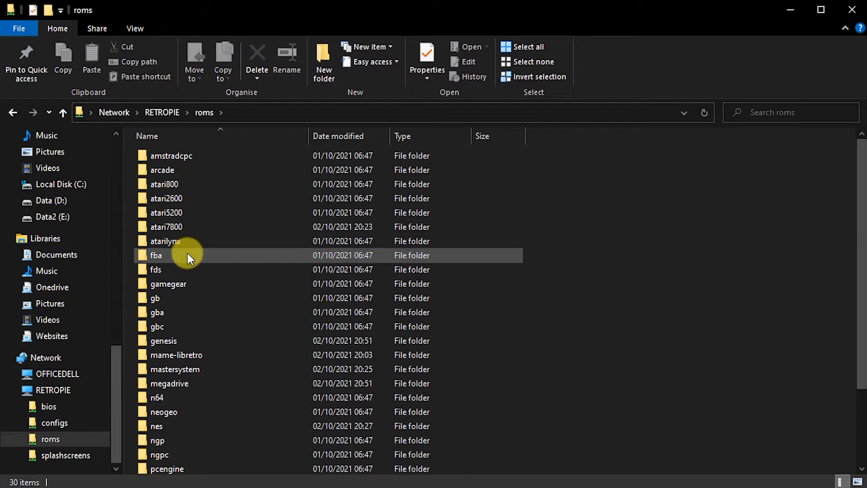
mouse_move(190, 254)
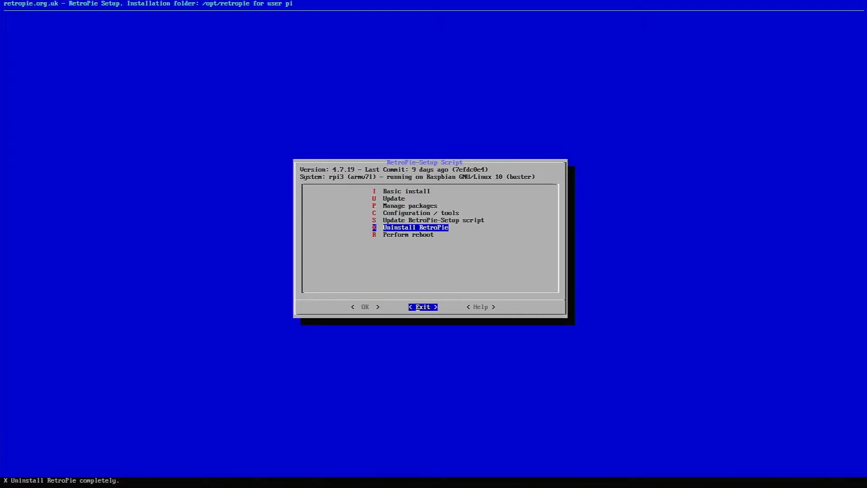
- Run 'Update RetroPie-Setup script' to fetch the latest setup script
key(Tab)
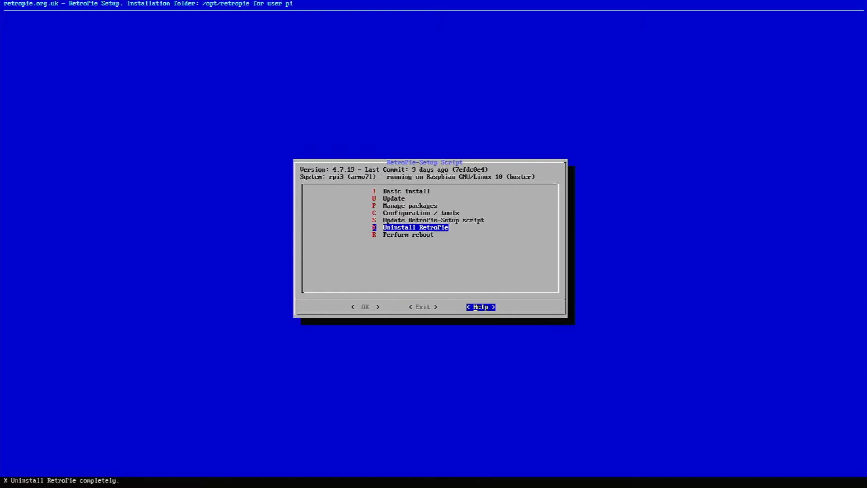
key(Left)
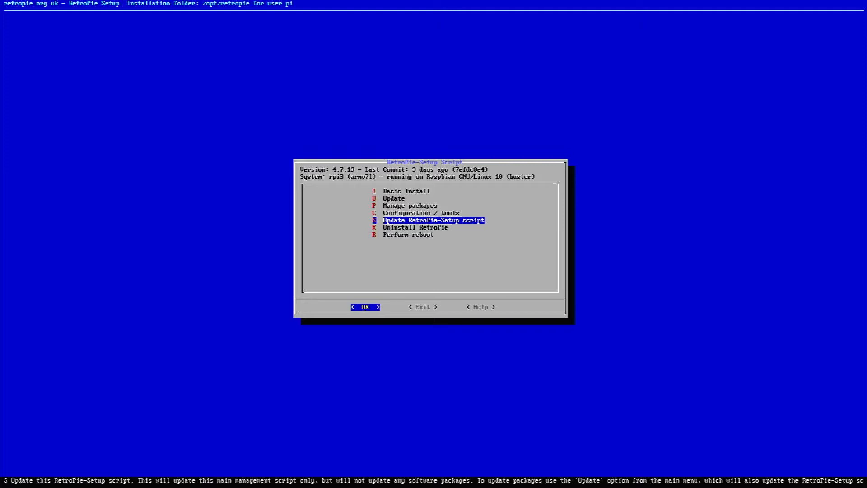
click(364, 307)
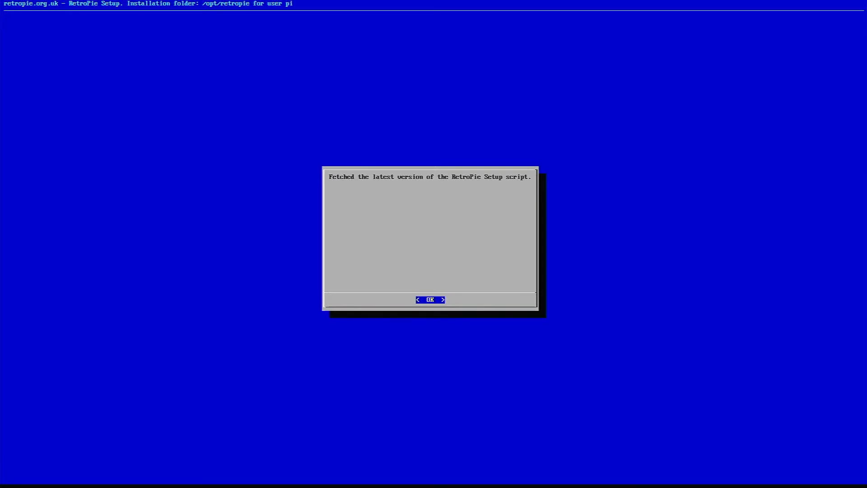
- Dismiss the 'Fetched the latest version' message and the licensing notice
click(432, 299)
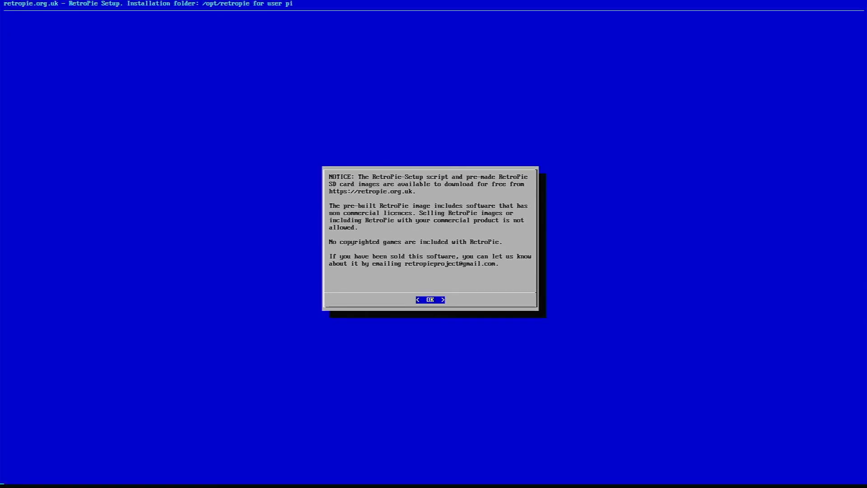
click(430, 299)
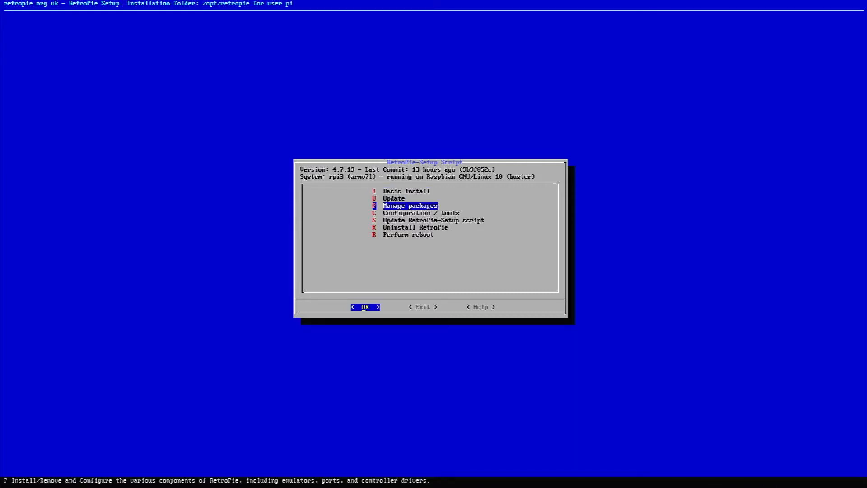
- Go to Manage packages > Manage optional packages and open the vice package options
click(364, 307)
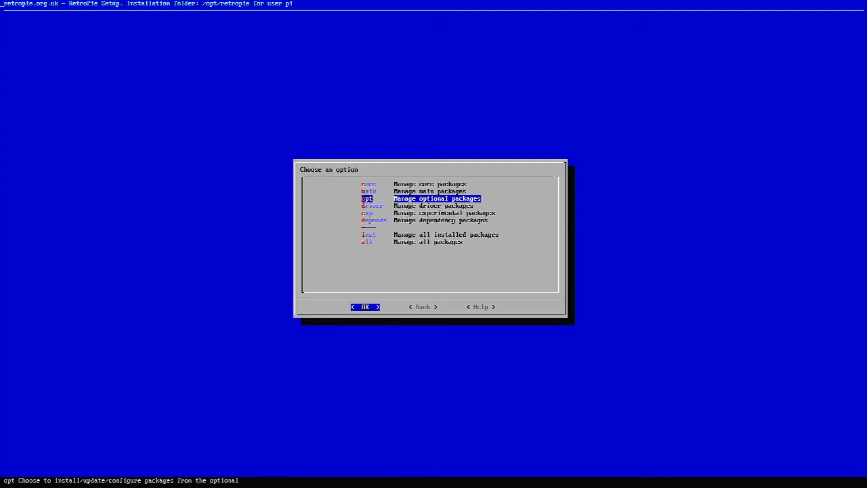
click(365, 307)
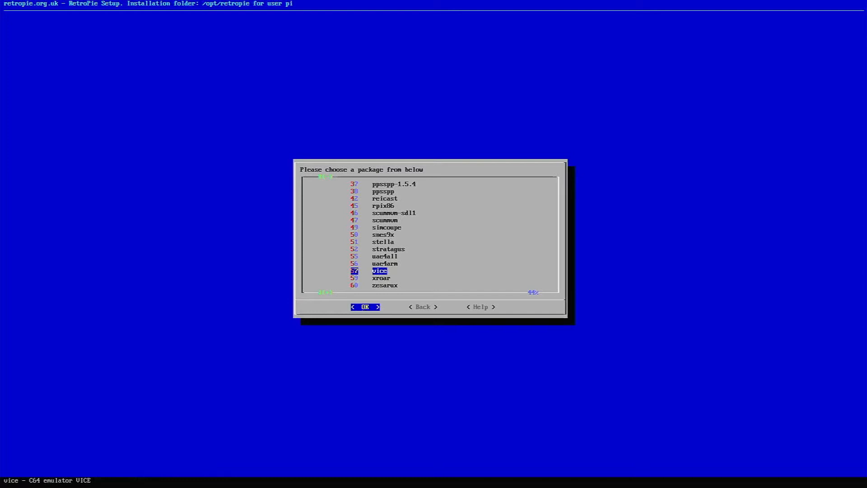
click(364, 307)
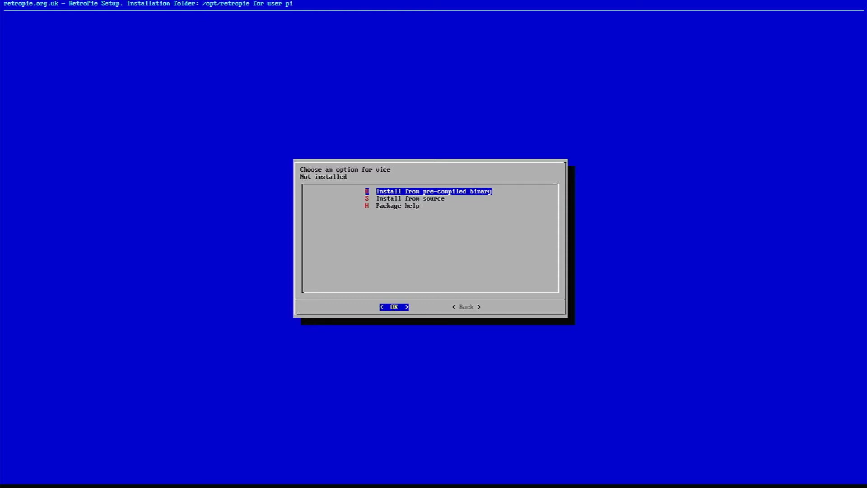
- Choose to install vice from source and confirm Yes at the prompt
key(Down)
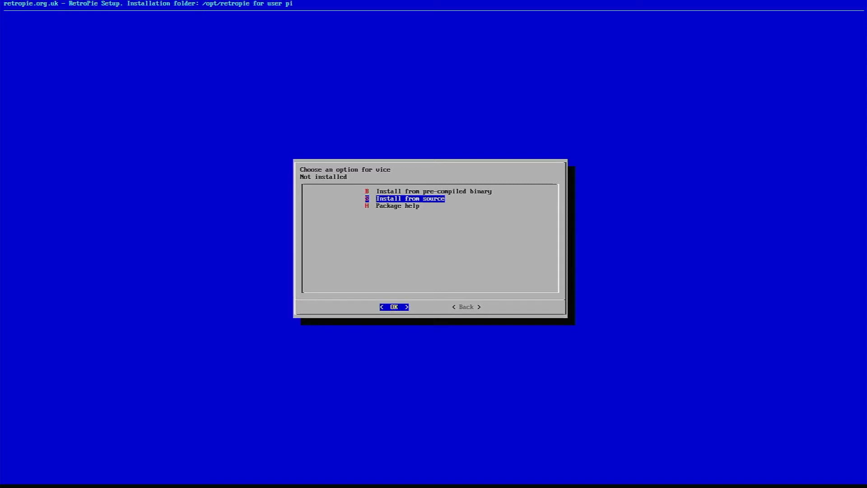
click(394, 306)
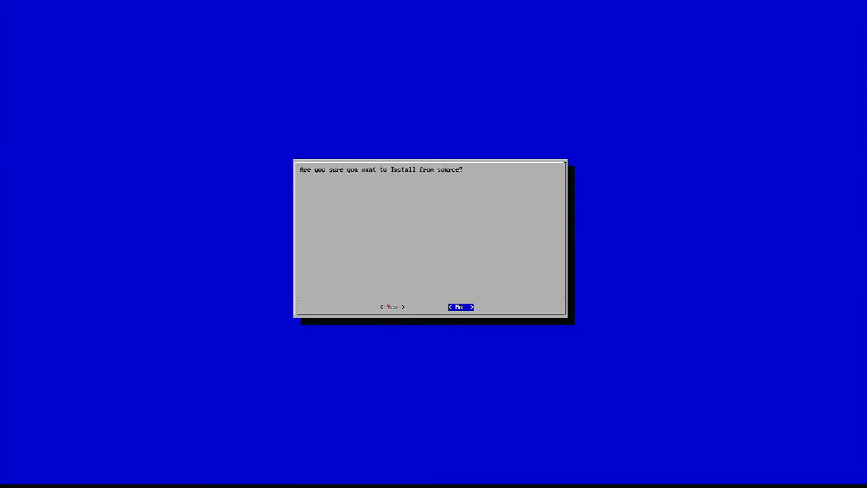
key(Left)
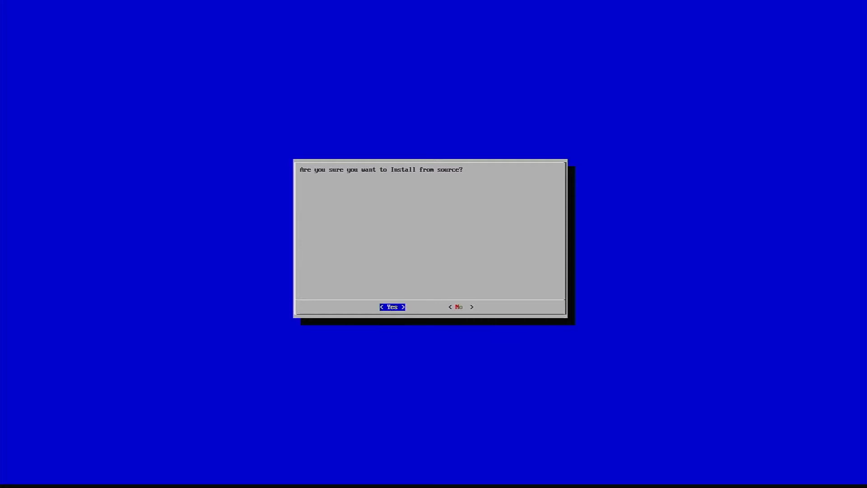
click(392, 306)
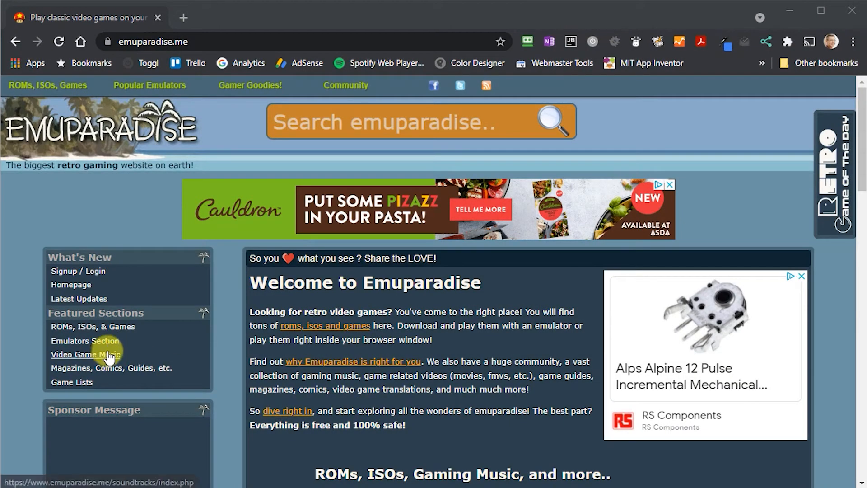
- Open ROMs, ISOs & Games > Complete ROM Sets and list the sets starting with C
click(92, 326)
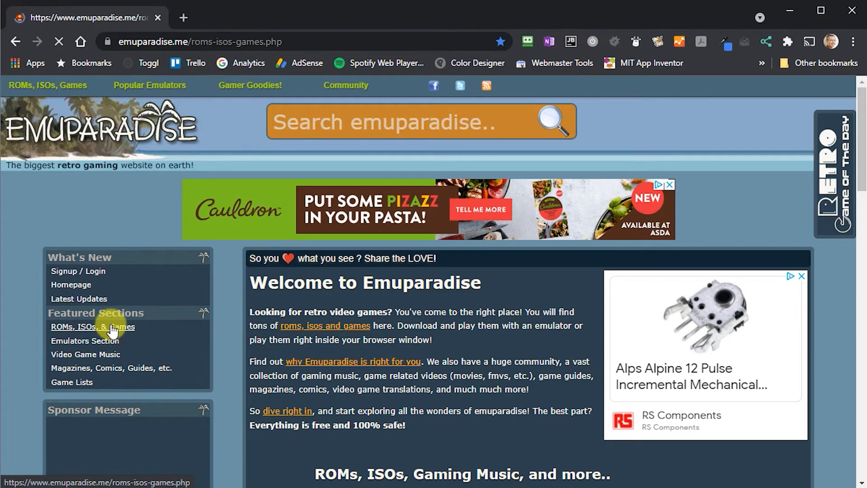
click(92, 326)
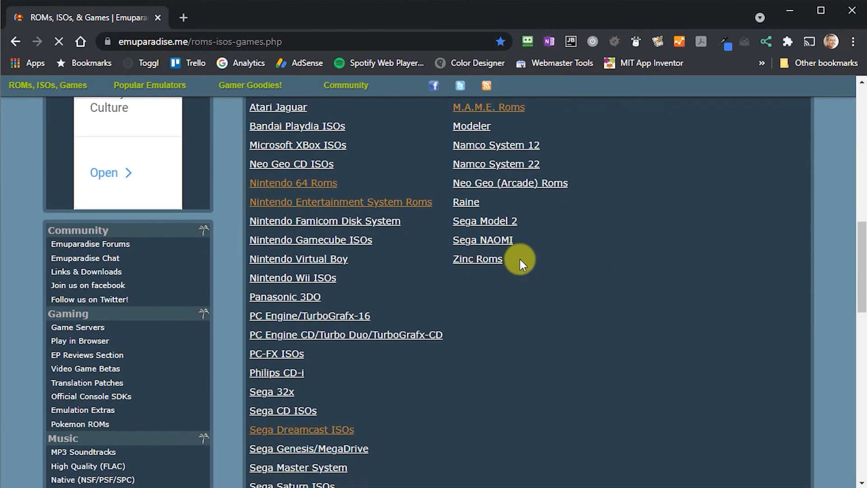
scroll(down, 3)
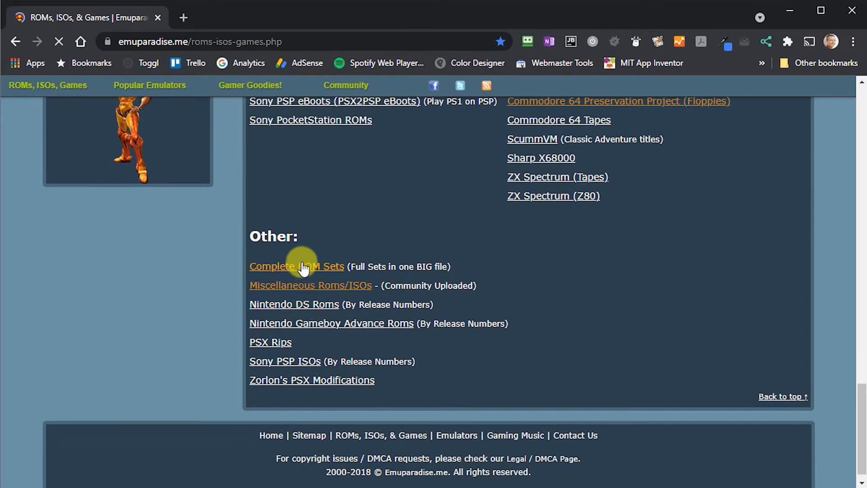
click(296, 266)
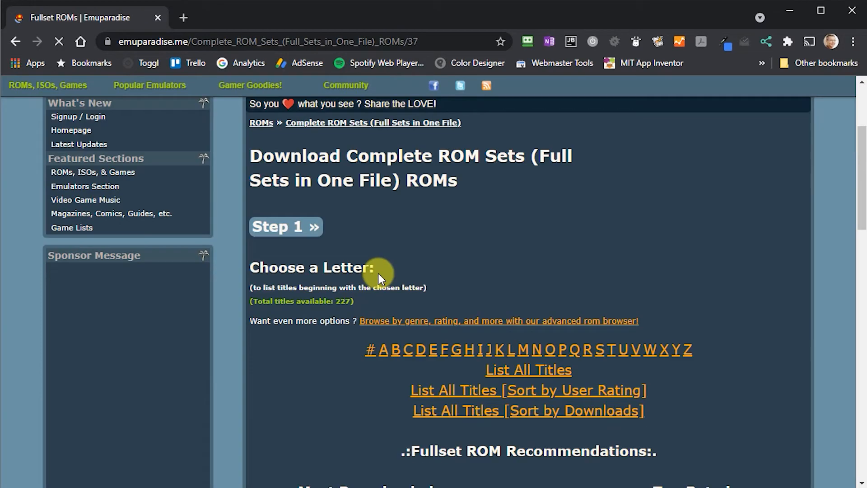
scroll(down, 3)
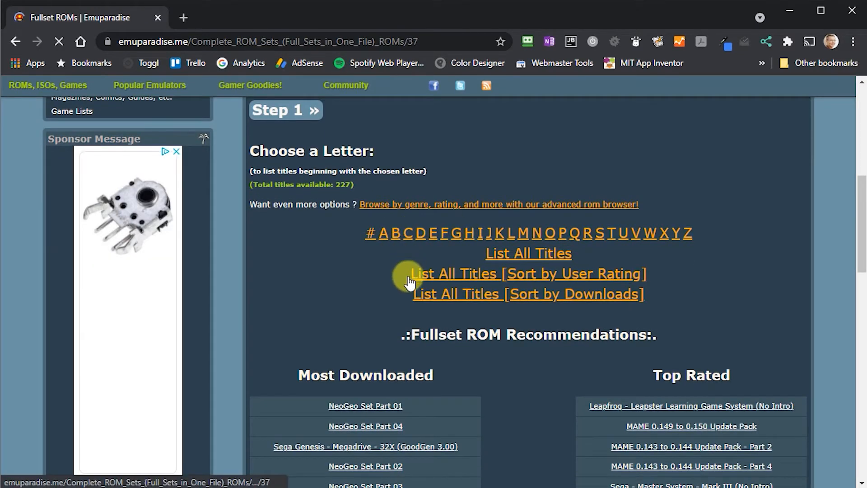
click(407, 233)
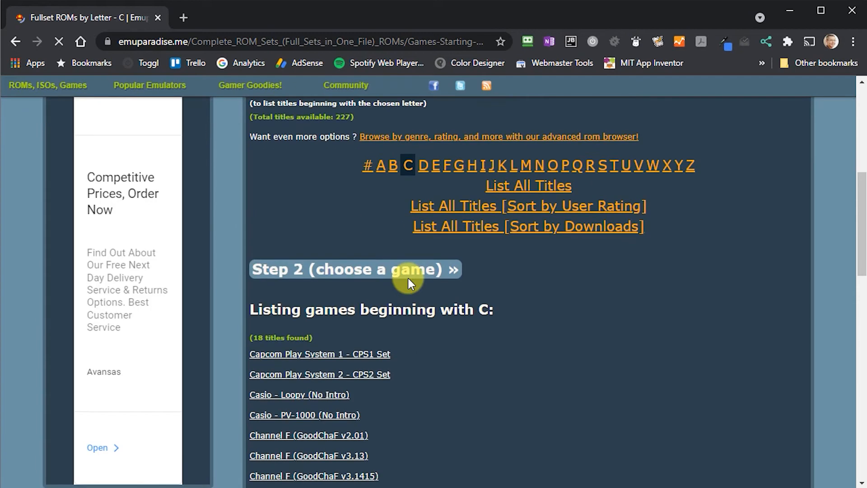
scroll(down, 3)
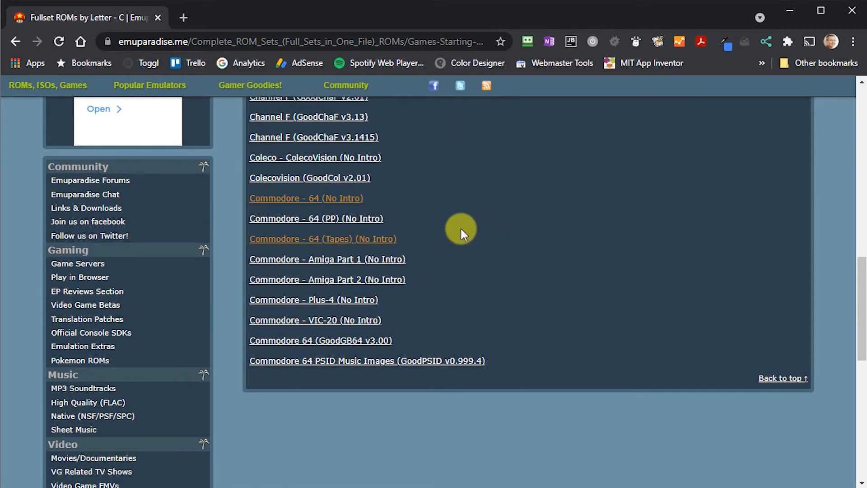
mouse_move(410, 242)
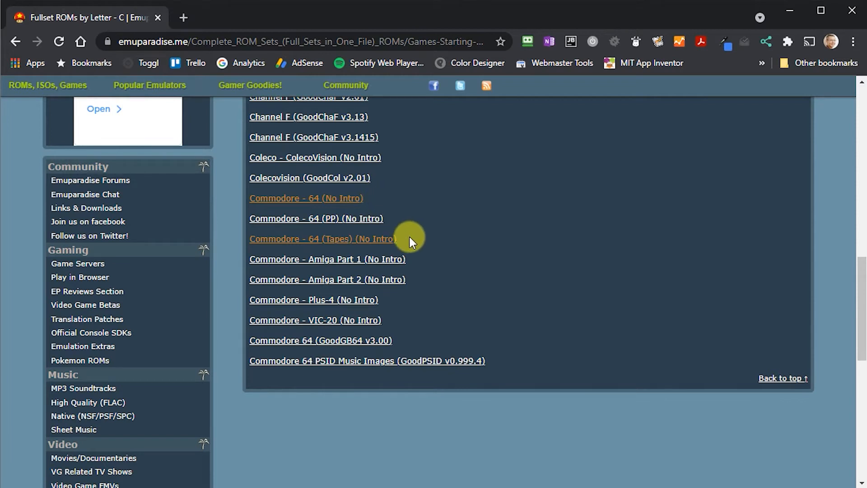
mouse_move(375, 198)
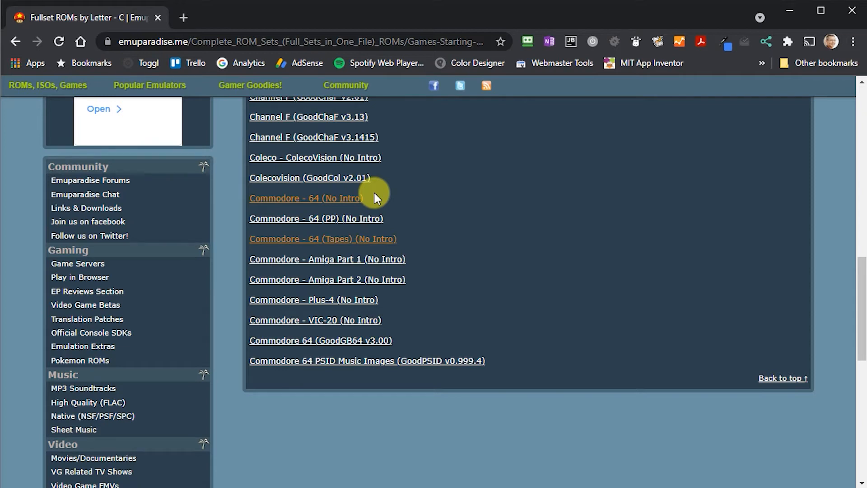
mouse_move(385, 202)
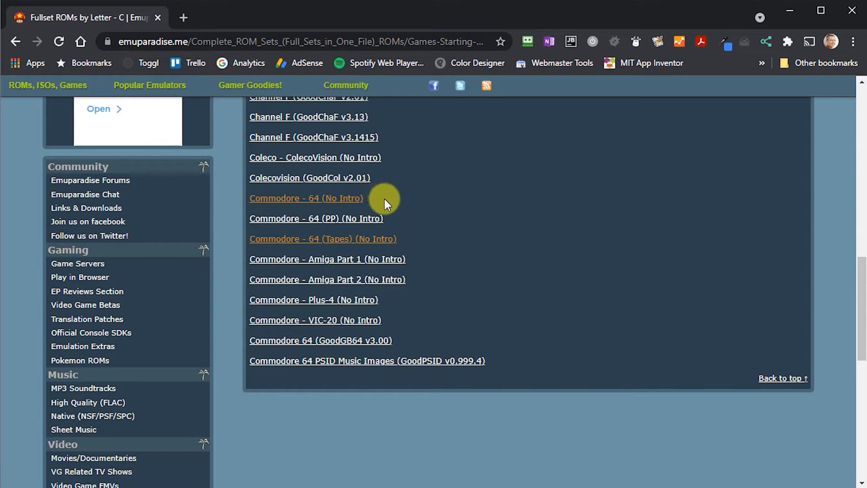
mouse_move(392, 223)
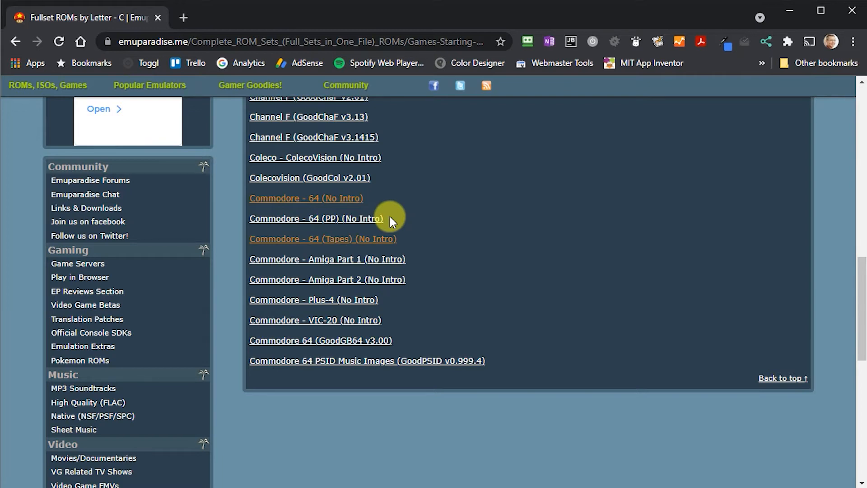
mouse_move(410, 244)
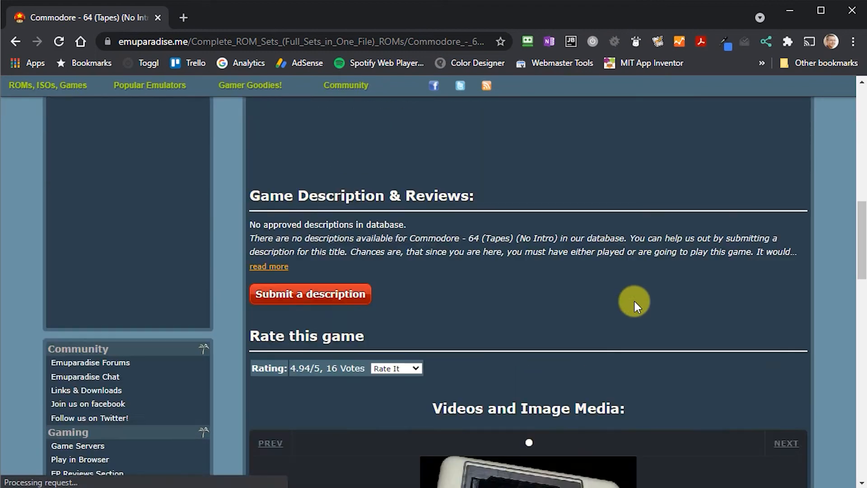
- Scroll through the Commodore 64 tapes set page
scroll(down, 3)
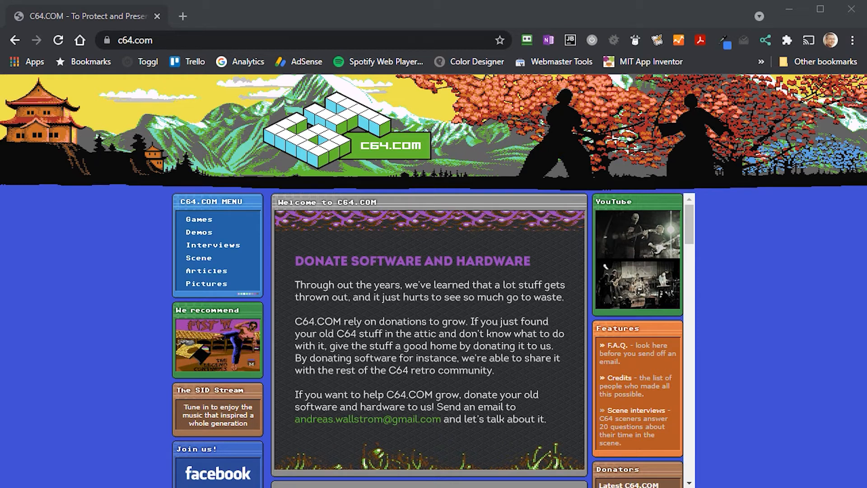
mouse_move(197, 220)
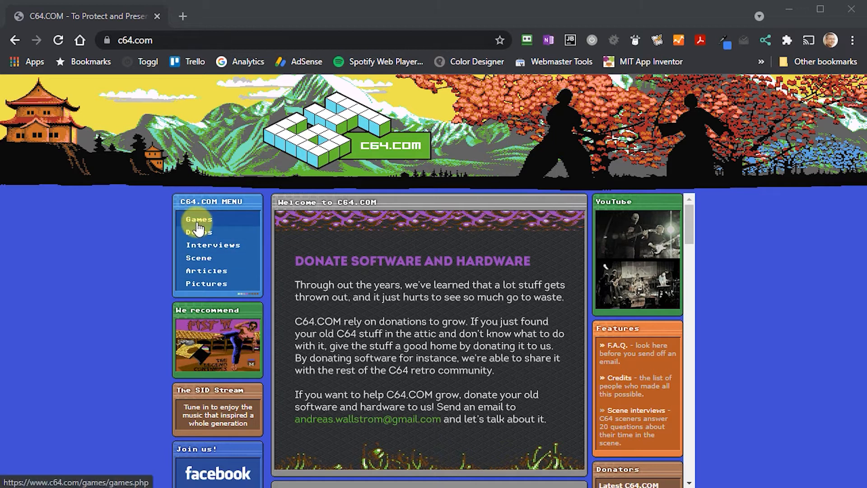
- Download Impossible Mission from c64.com and save the zip into E:\ROMs\C64
click(198, 219)
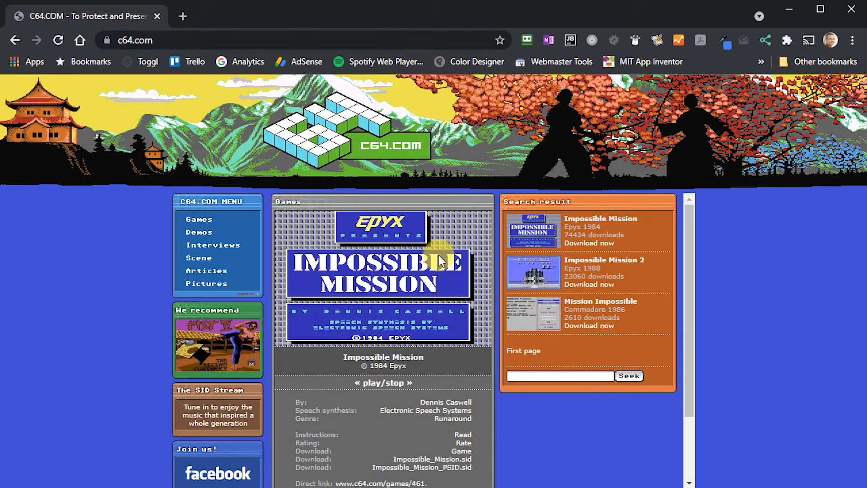
mouse_move(589, 244)
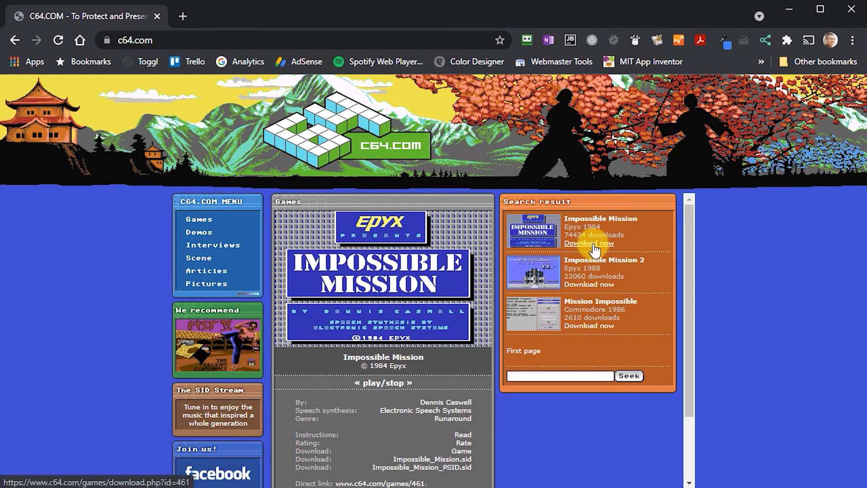
click(588, 244)
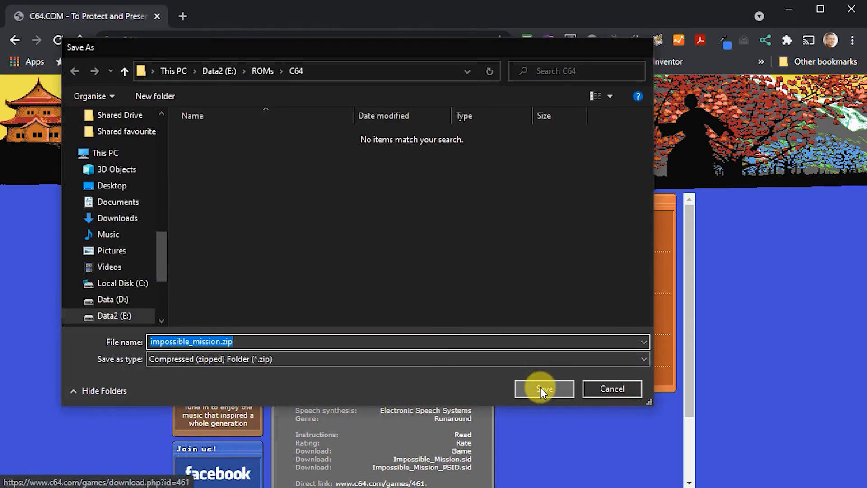
click(545, 389)
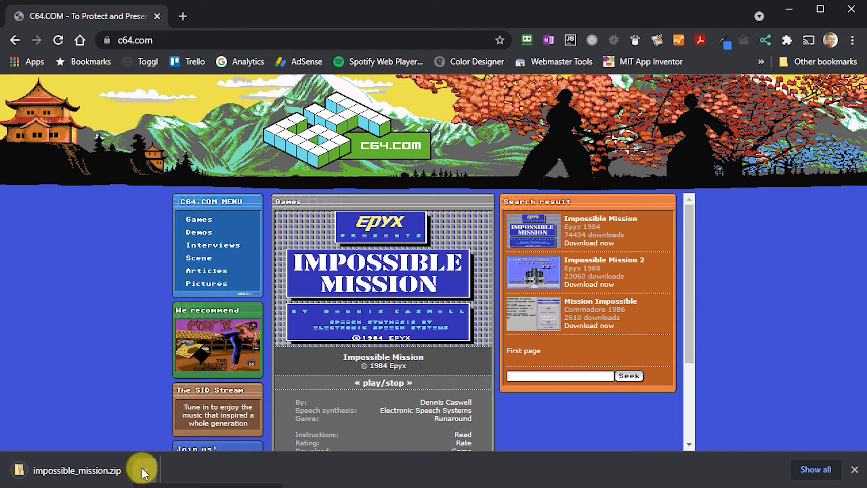
- Open the downloaded Impossible_mission.zip, then list c64.com games starting with U
click(77, 471)
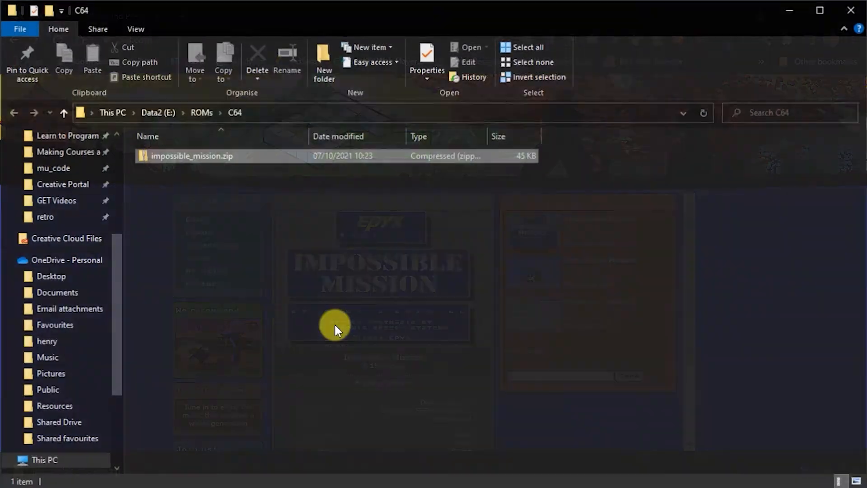
double_click(192, 156)
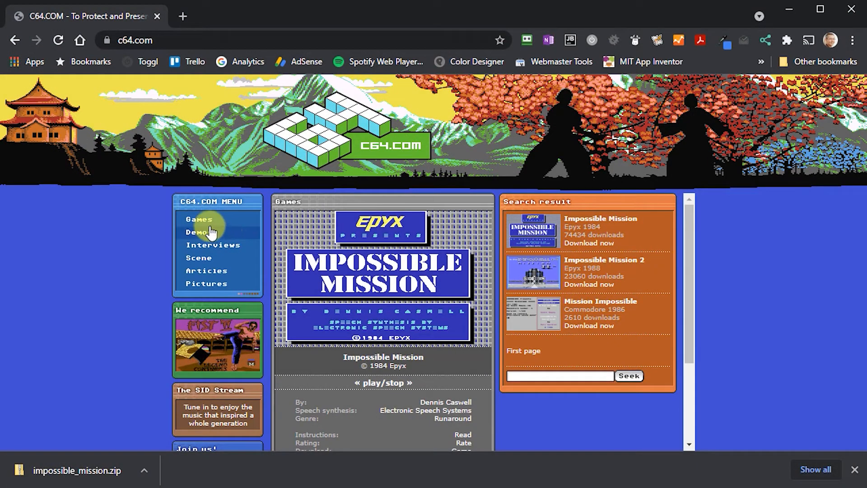
click(199, 219)
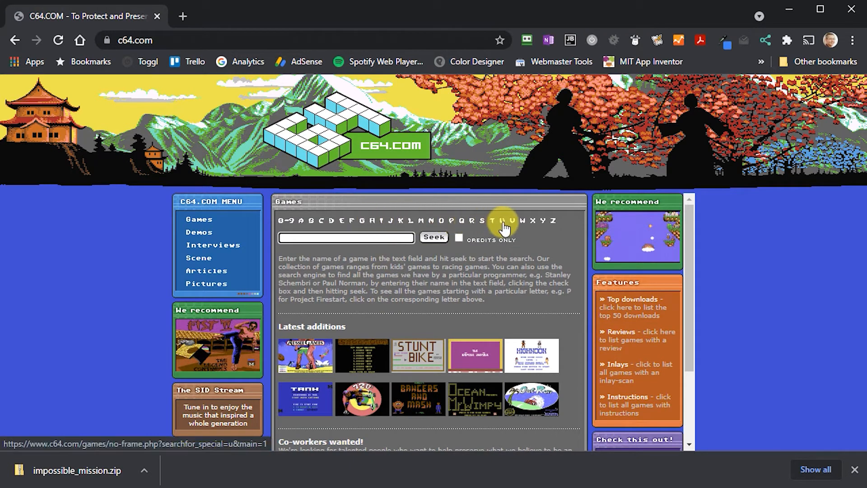
click(504, 221)
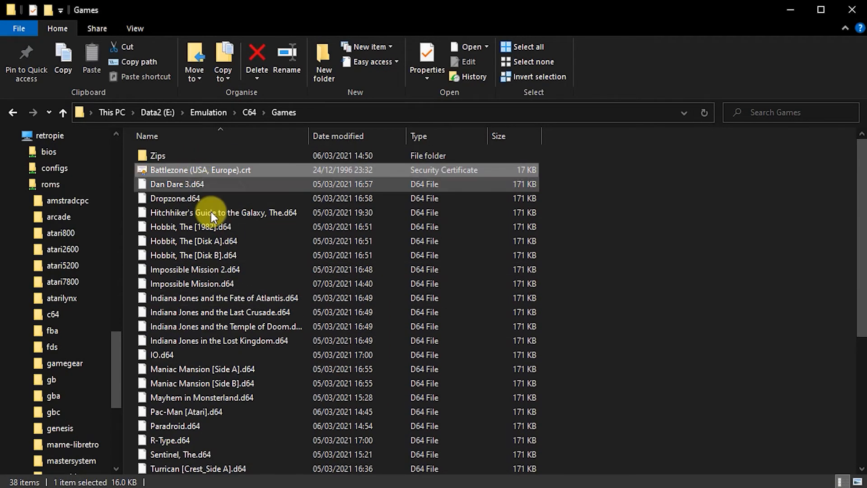
- Drag the selected C64 game files onto retropie > roms > c64
scroll(down, 3)
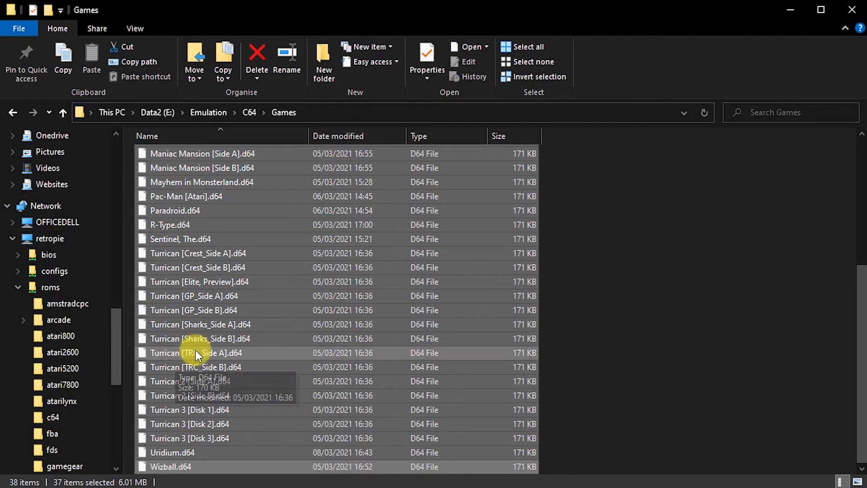
drag(200, 353, 54, 417)
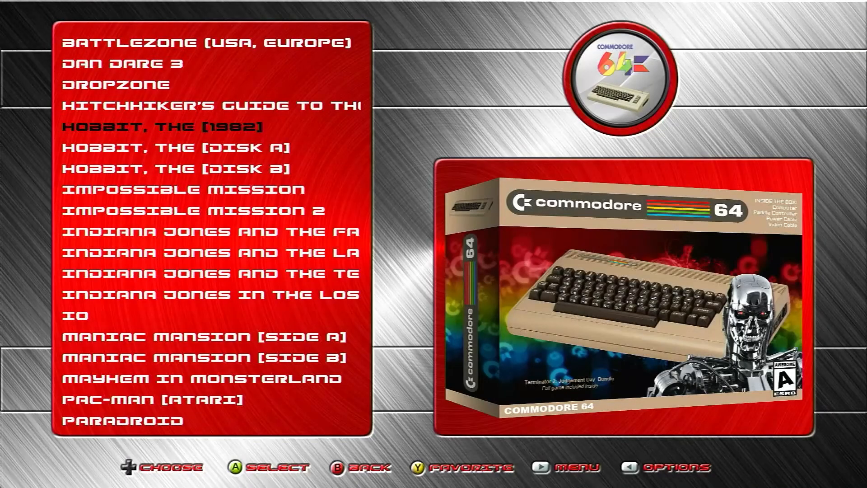
- Scroll down the Commodore 64 game list past Dan Dare 3 and Paradroid
scroll(down, 3)
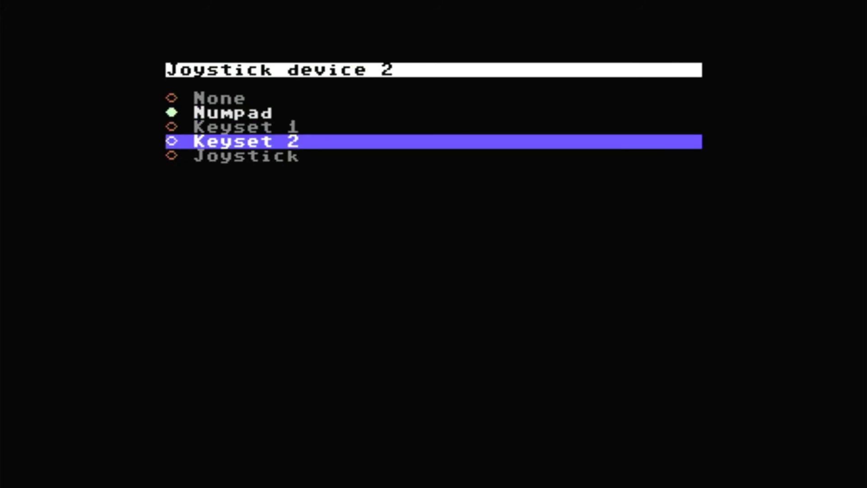
- Set Joystick device 2 to Joystick instead of Numpad
key(Down)
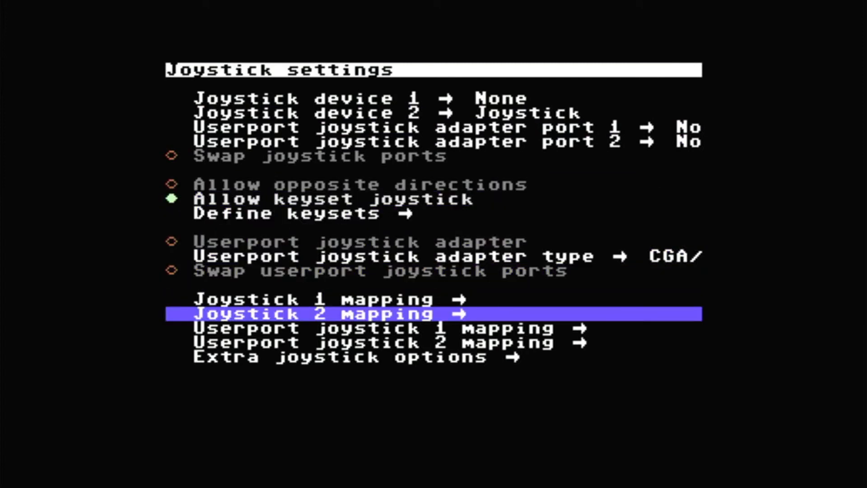
- Assign controller inputs to joystick 2's Right, Fire 2 (POTX) and Fire 3 (POTY)
click(326, 315)
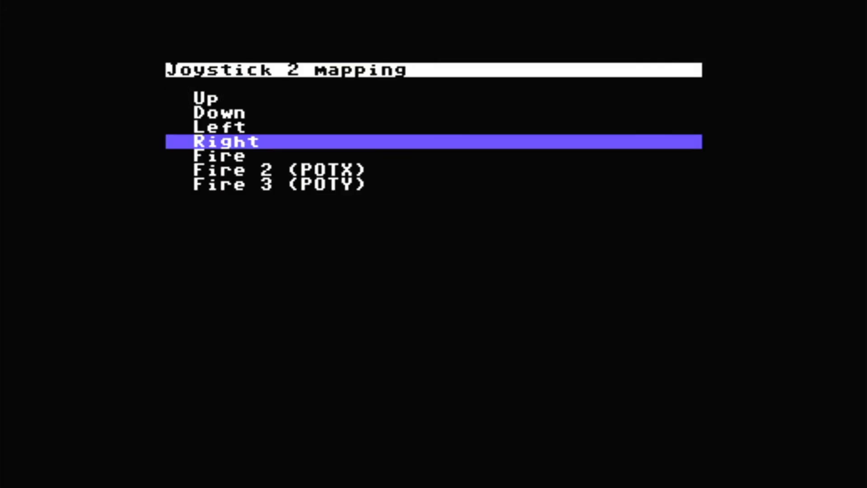
key(Down)
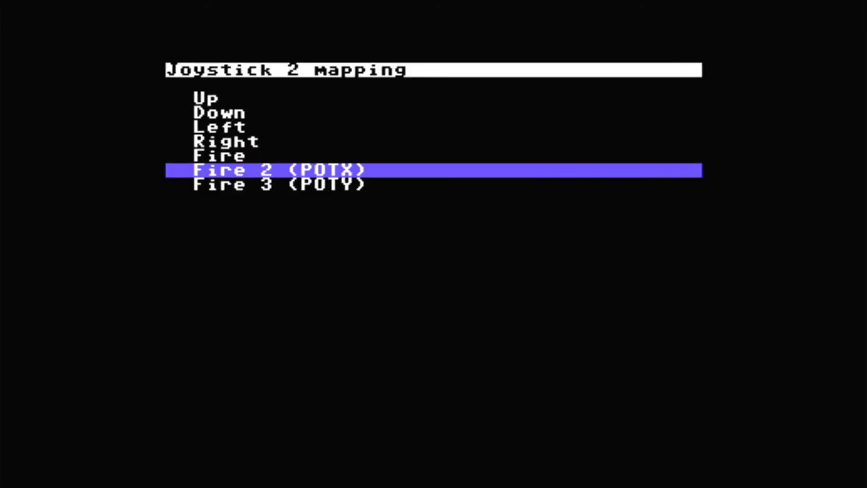
key(Down)
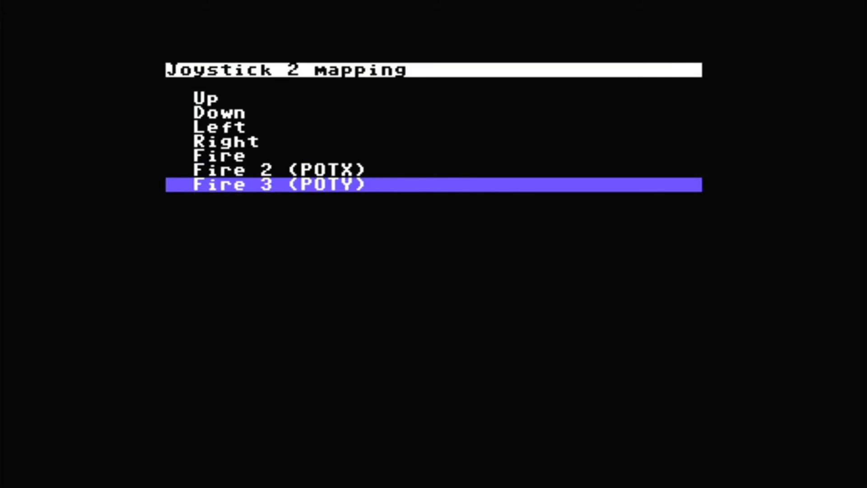
key(Escape)
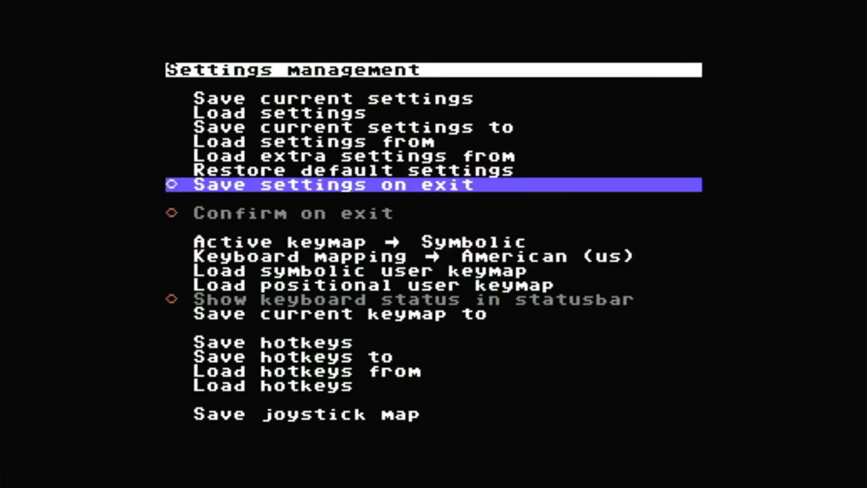
- Turn on 'Save settings on exit' in Vice's Settings management
click(175, 186)
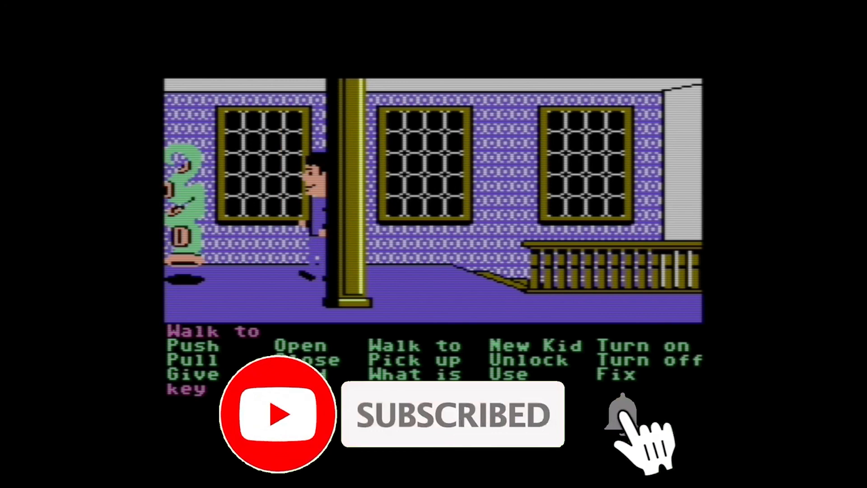
- Move the kid along the hallway toward the door beside the statue
click(625, 414)
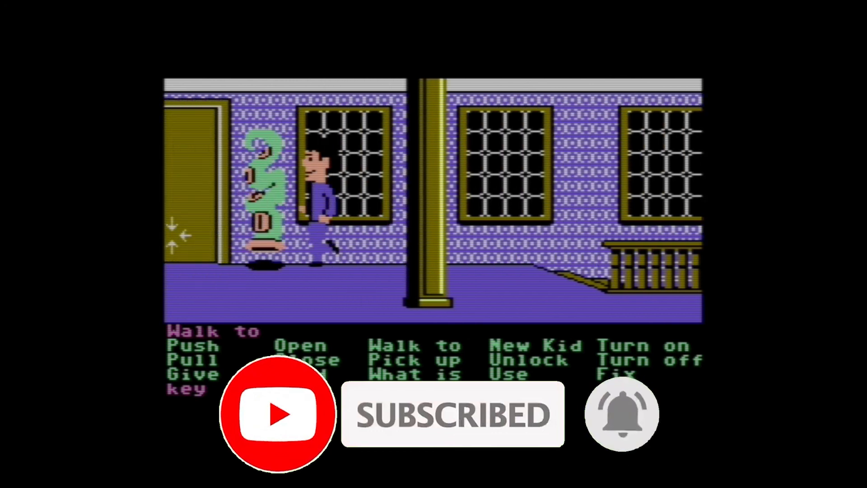